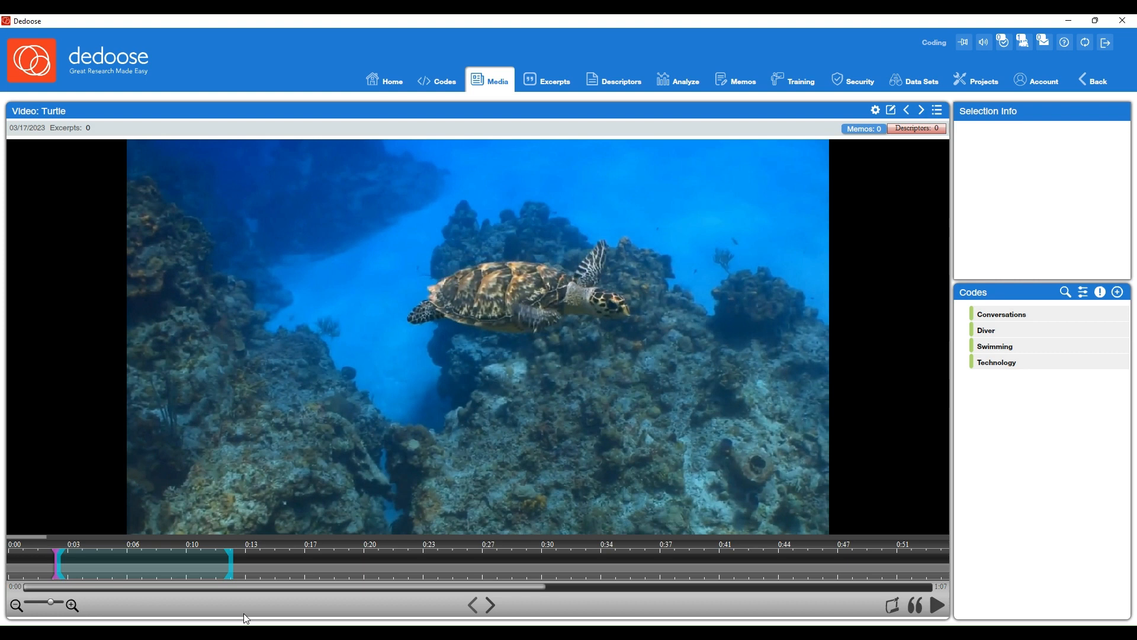
mouse_move(153, 606)
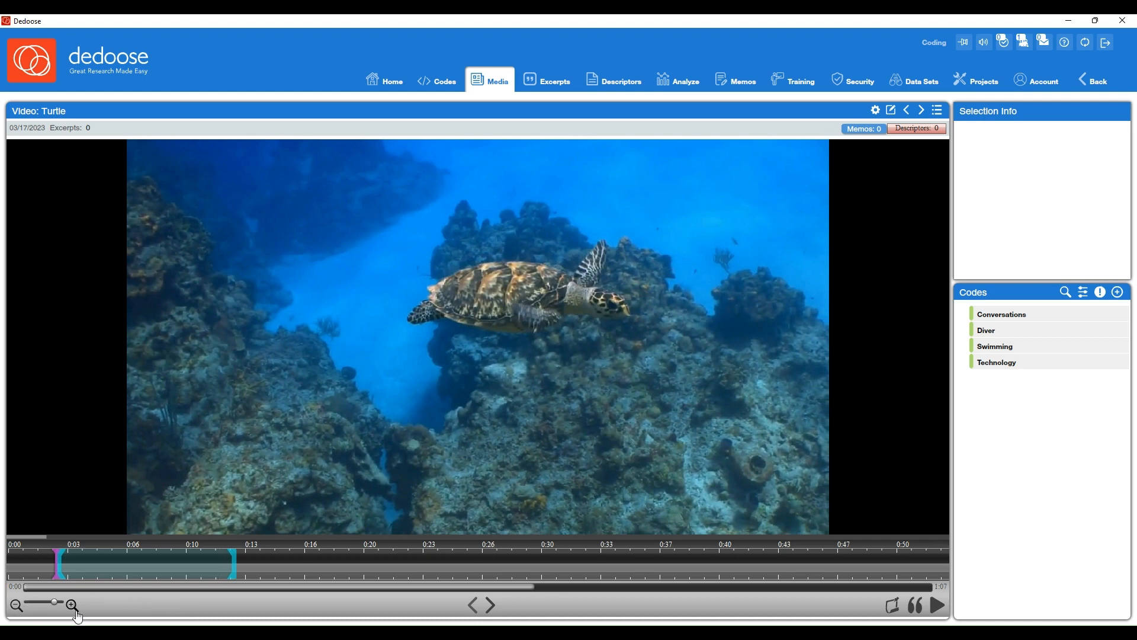
mouse_move(384, 558)
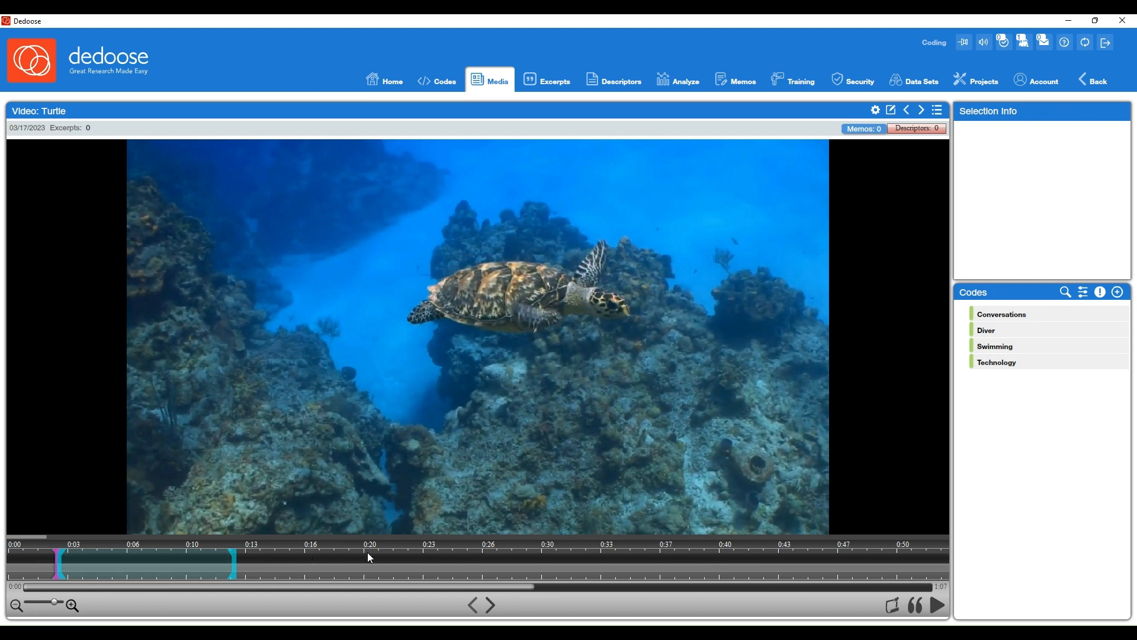
mouse_move(407, 563)
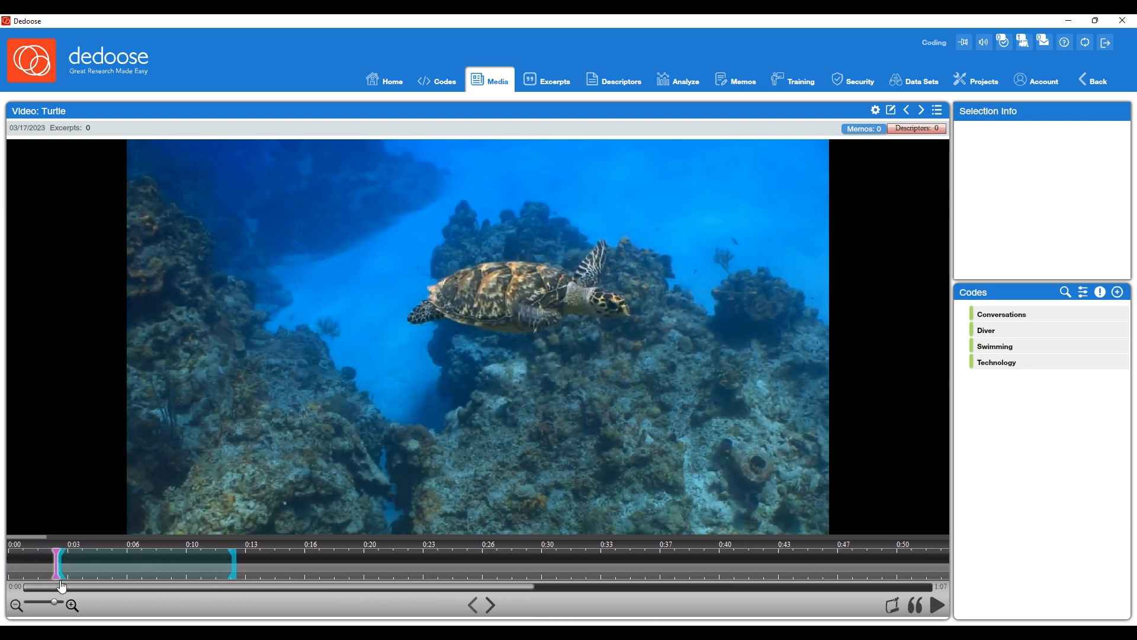
Play the turtle video to about 0:10 with the span roughly 0:04–0:13 marked.
left_click(936, 606)
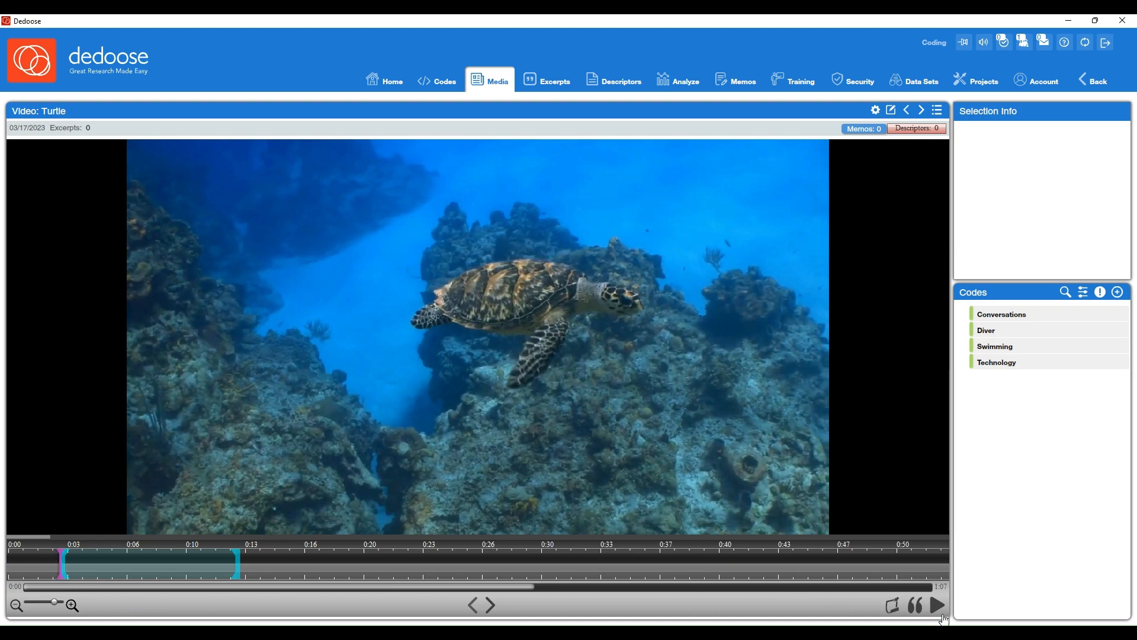
left_click(937, 606)
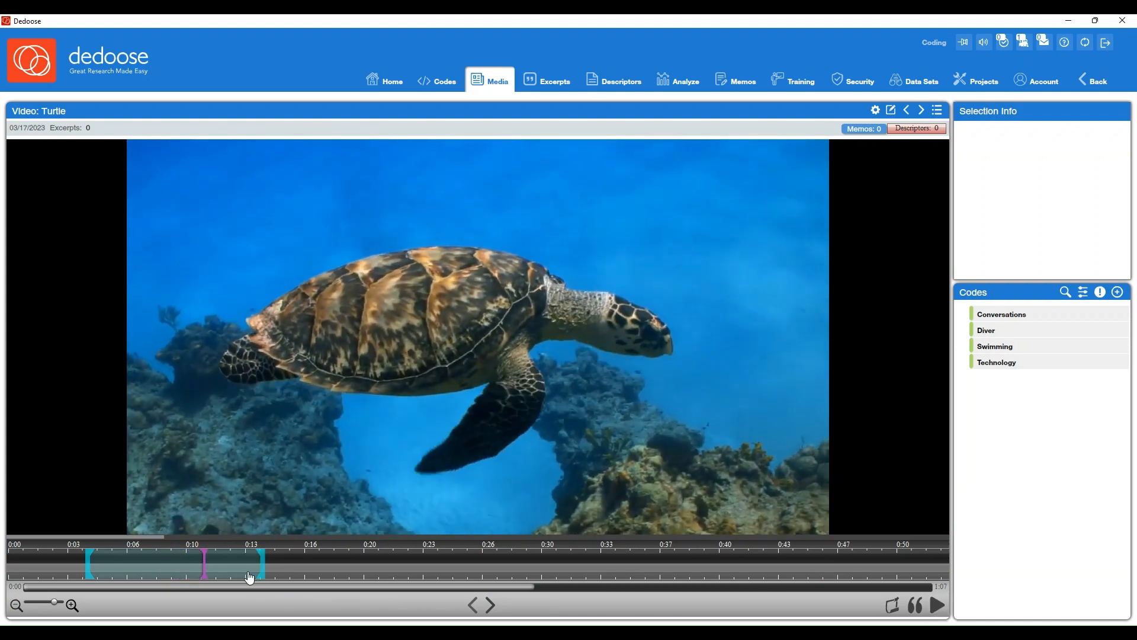
Mark the timeline span from about 0:10 to 0:16.
left_click_drag(249, 562, 359, 562)
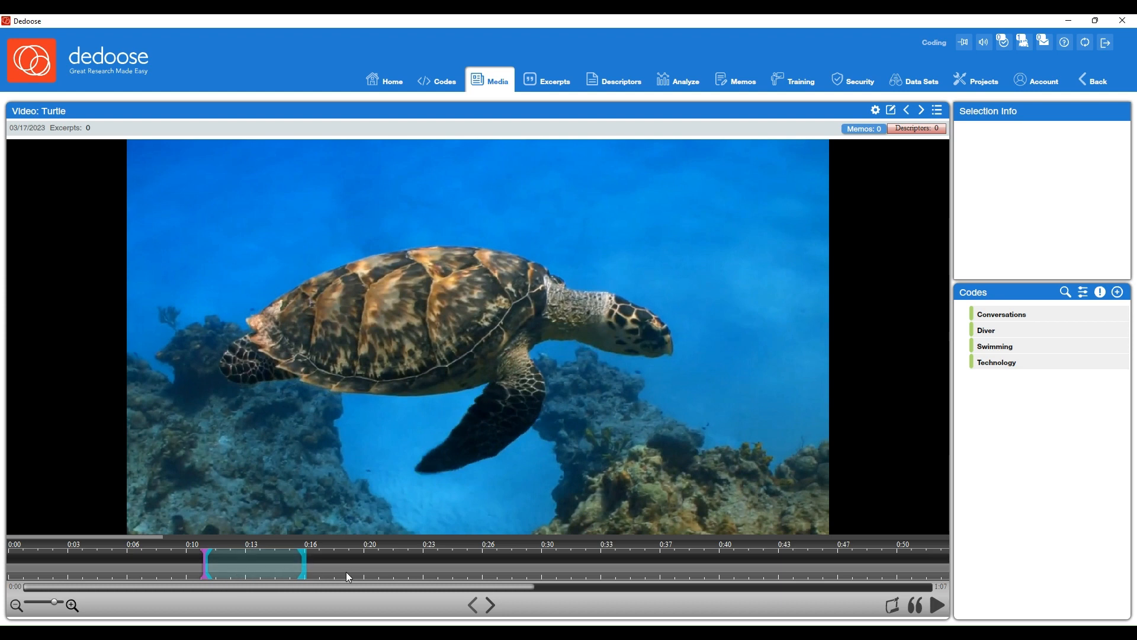
mouse_move(915, 605)
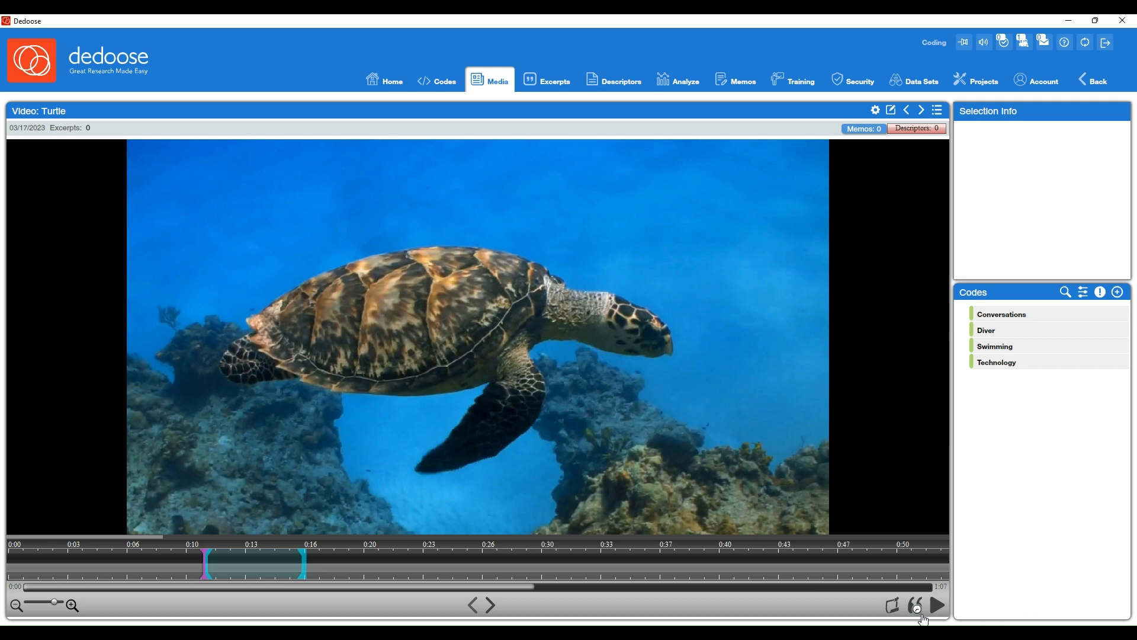
Create an excerpt from the 0:10–0:16 span, code it Swimming, then play on and pause.
left_click(915, 605)
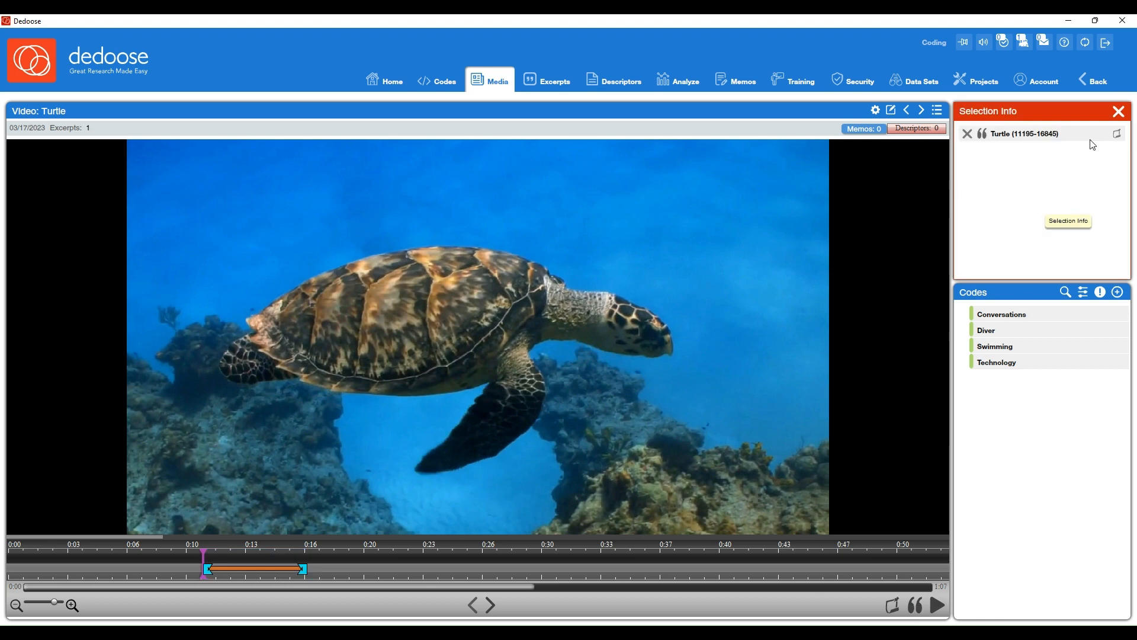
mouse_move(994, 346)
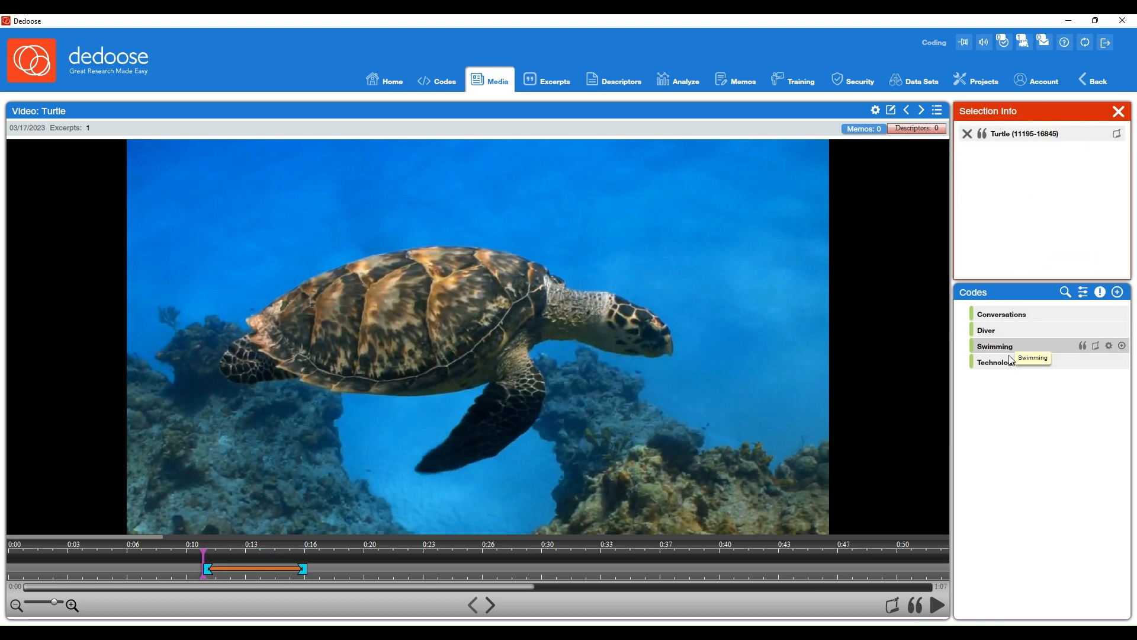
left_click(994, 346)
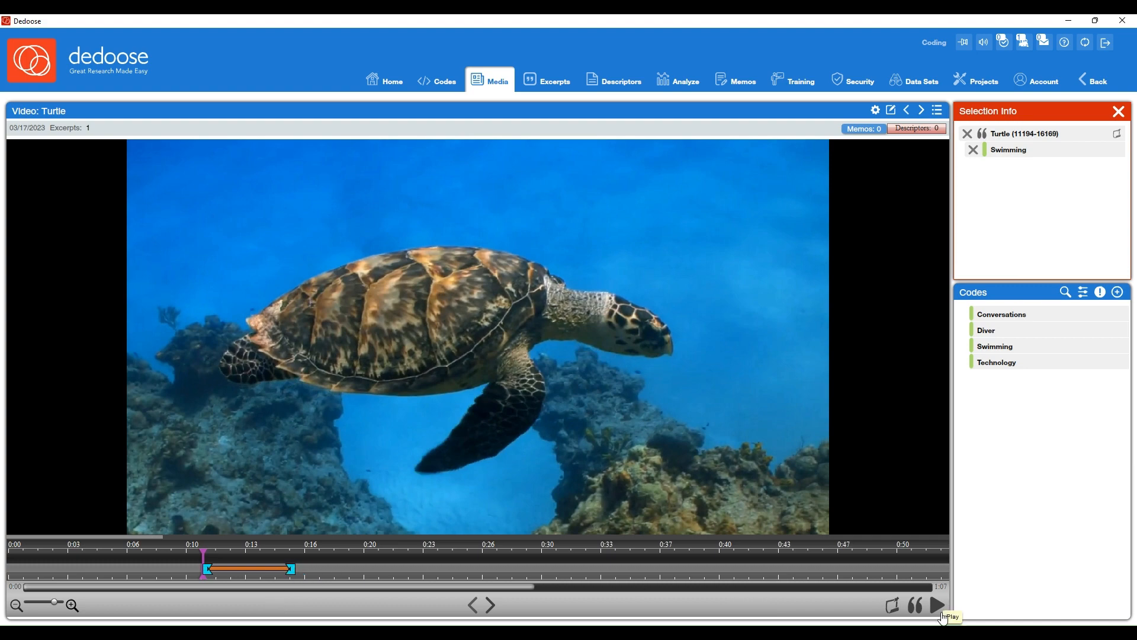
left_click(939, 605)
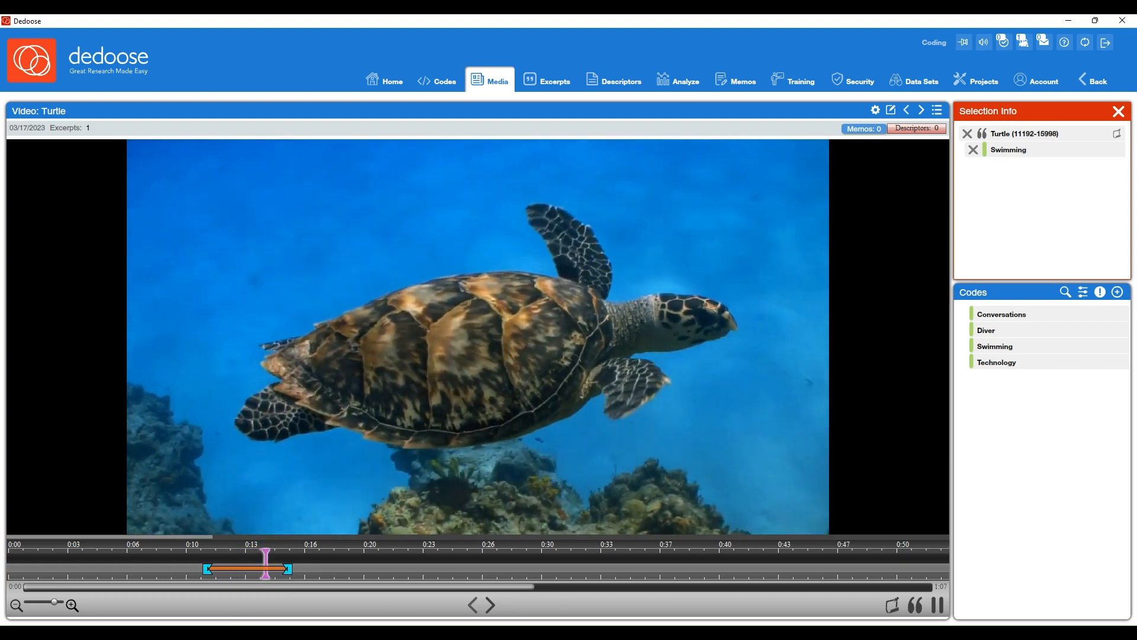
left_click(936, 606)
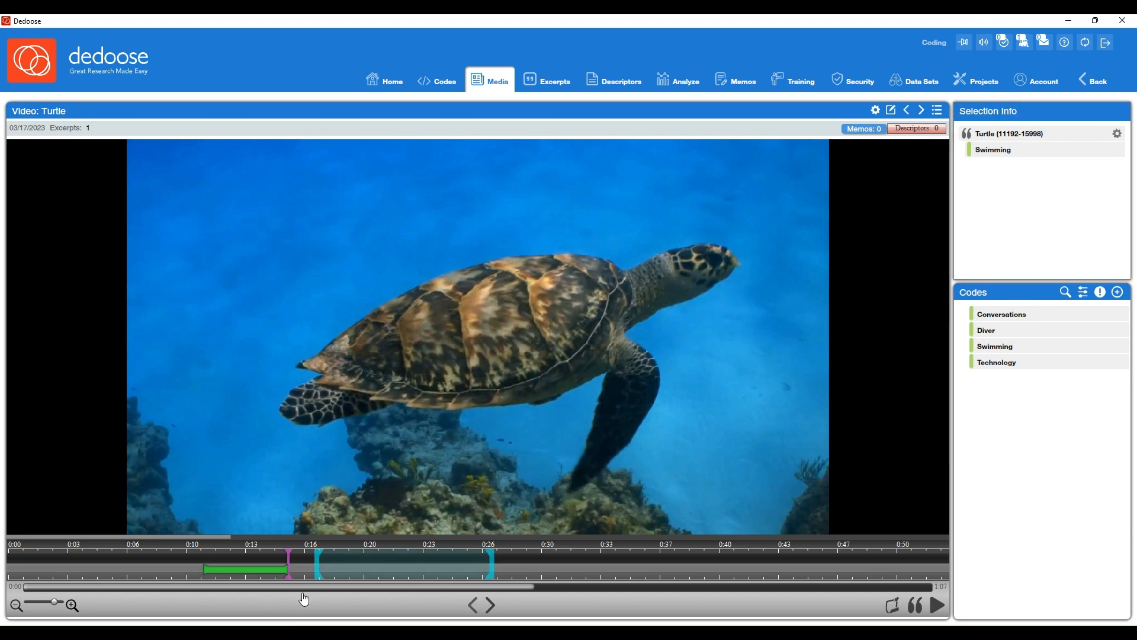
Pause on the diver scene, create a 0:25–0:35 excerpt with Ctrl+Q coded Diver and Swimming.
left_click(936, 606)
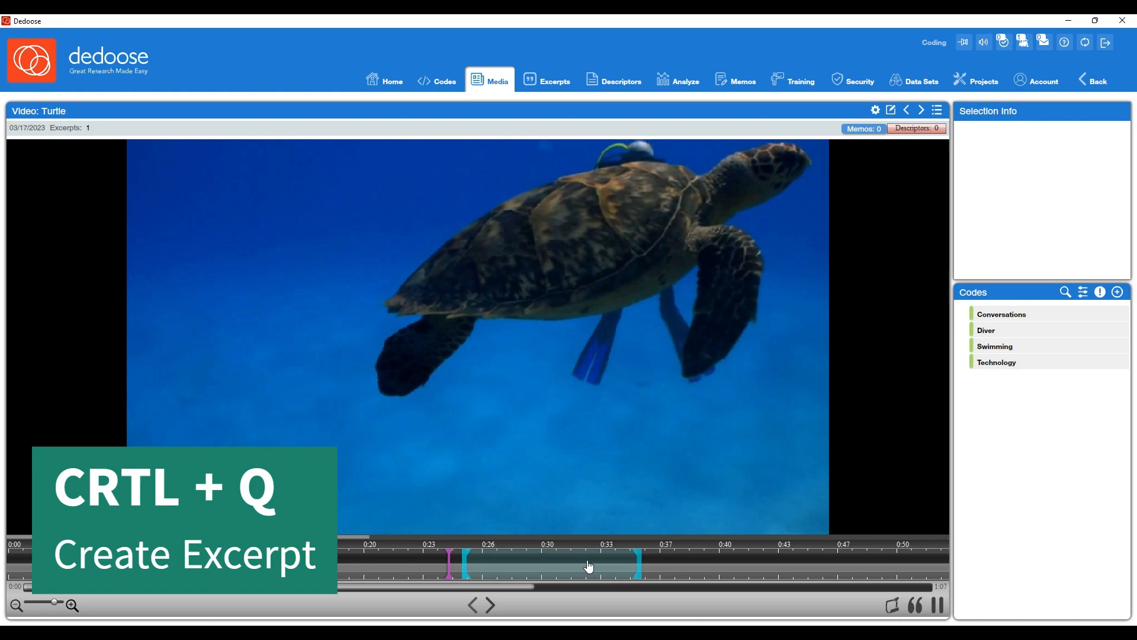
left_click(936, 605)
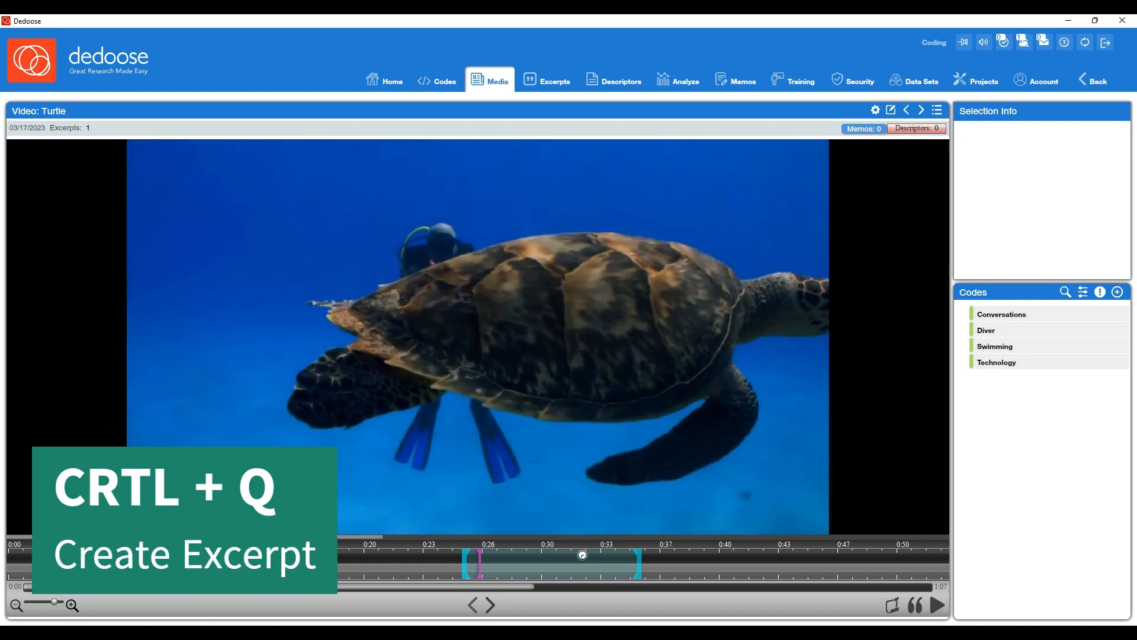
key("ctrl+q")
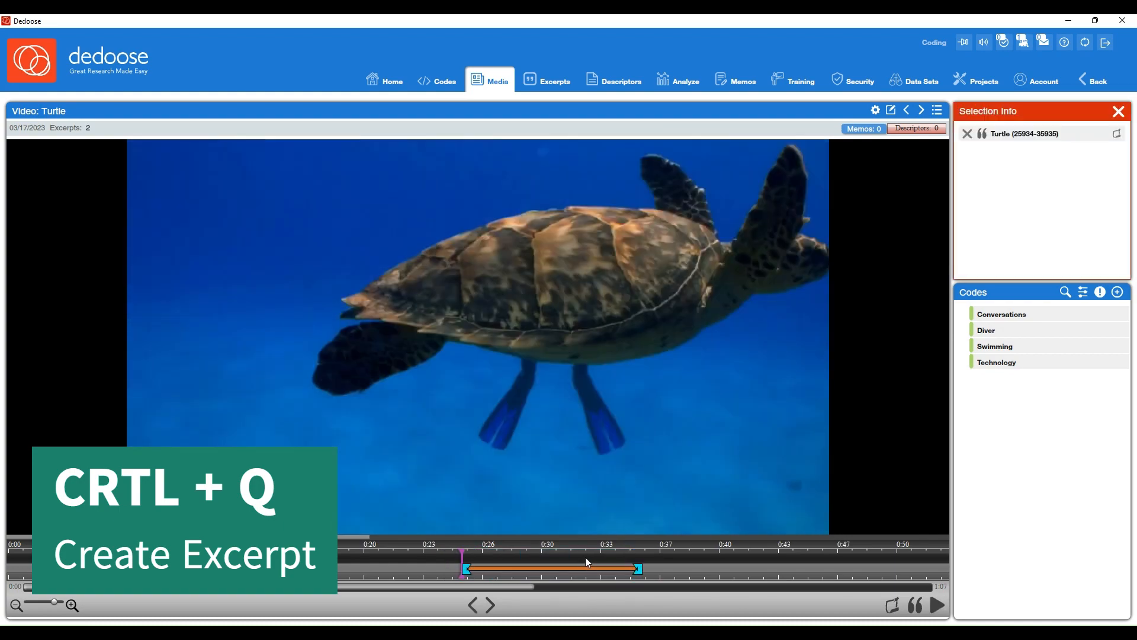
mouse_move(916, 605)
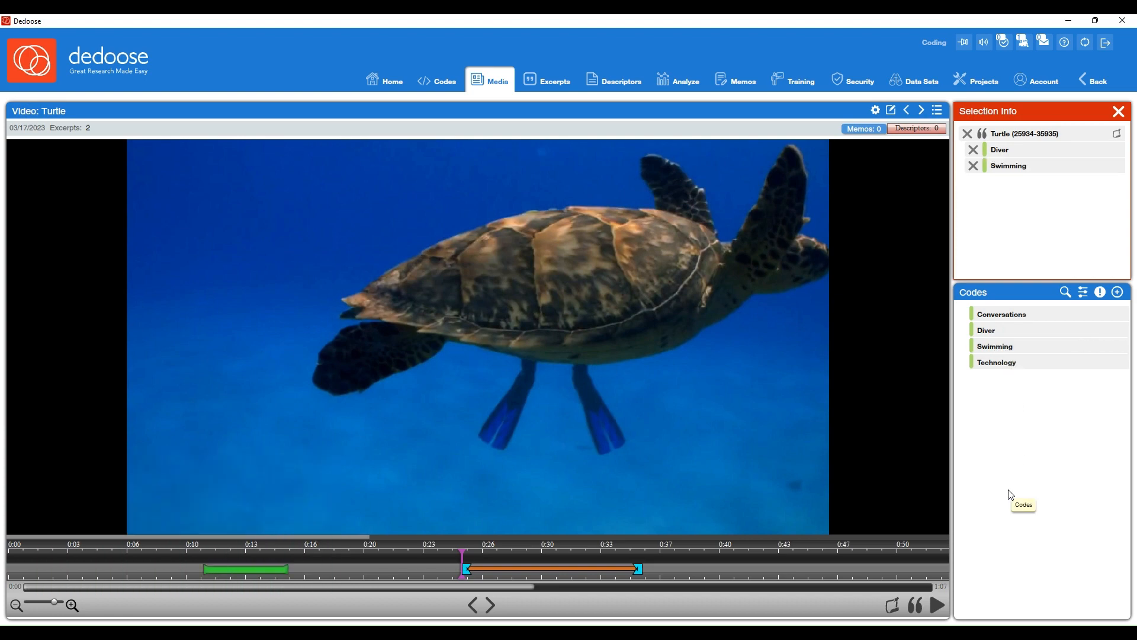
left_click(936, 605)
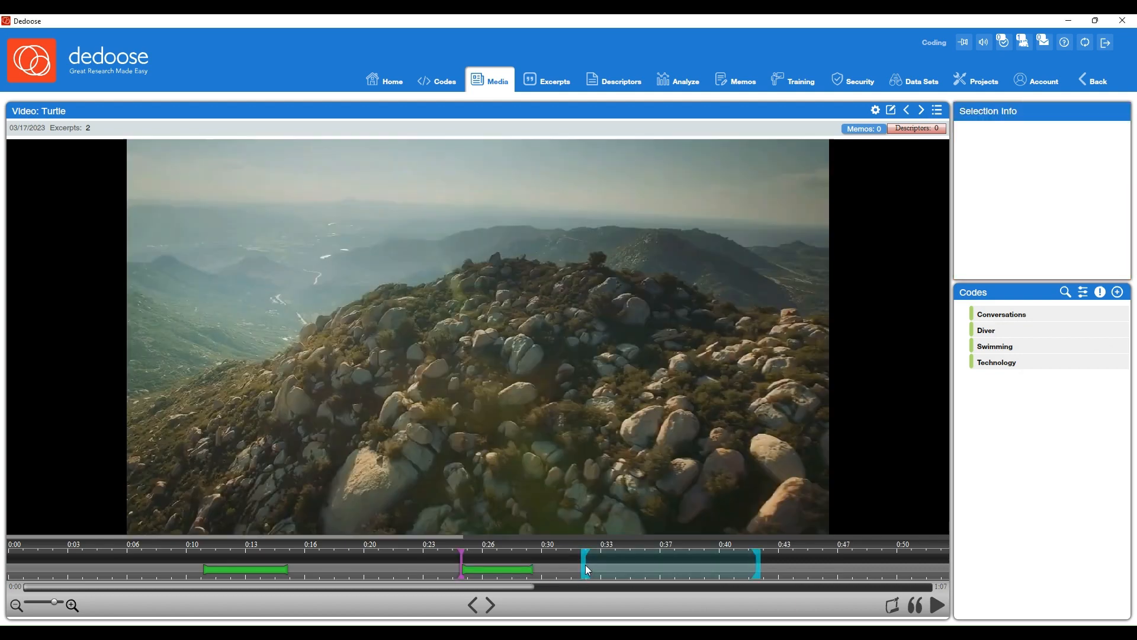
mouse_move(283, 569)
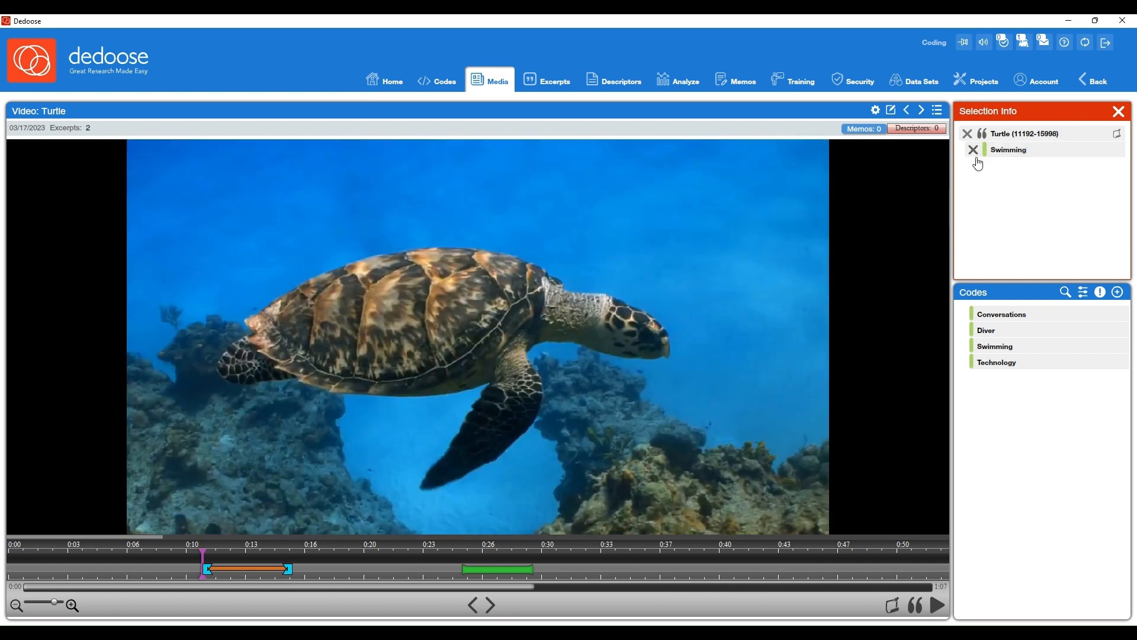
Strip Swimming from the first excerpt (0:11–0:16) and delete that excerpt.
left_click(972, 149)
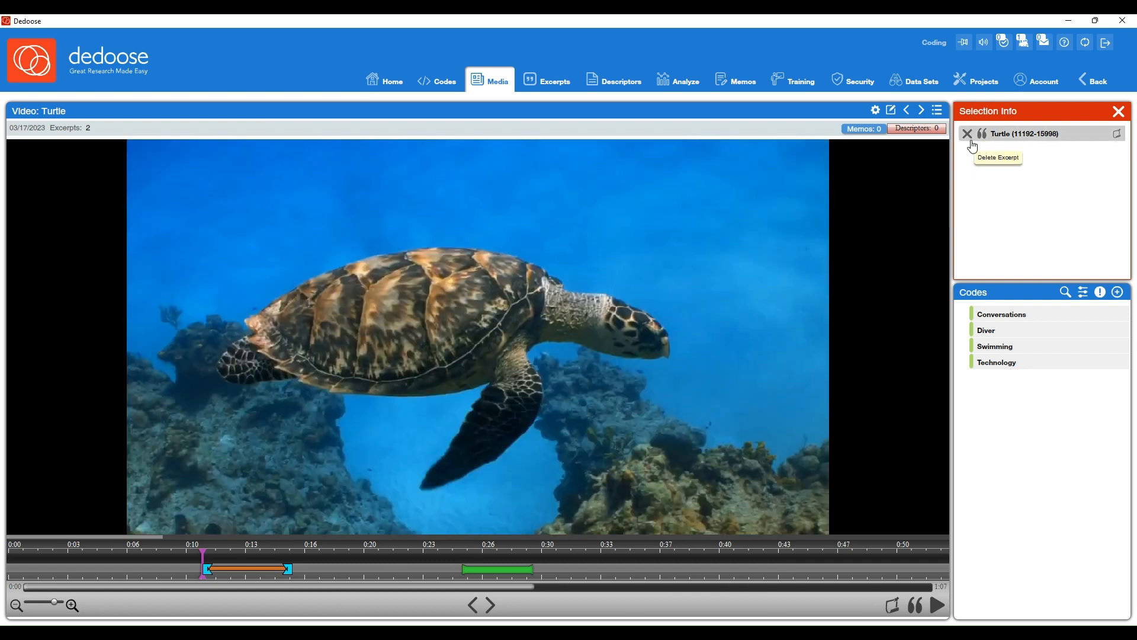
left_click(966, 134)
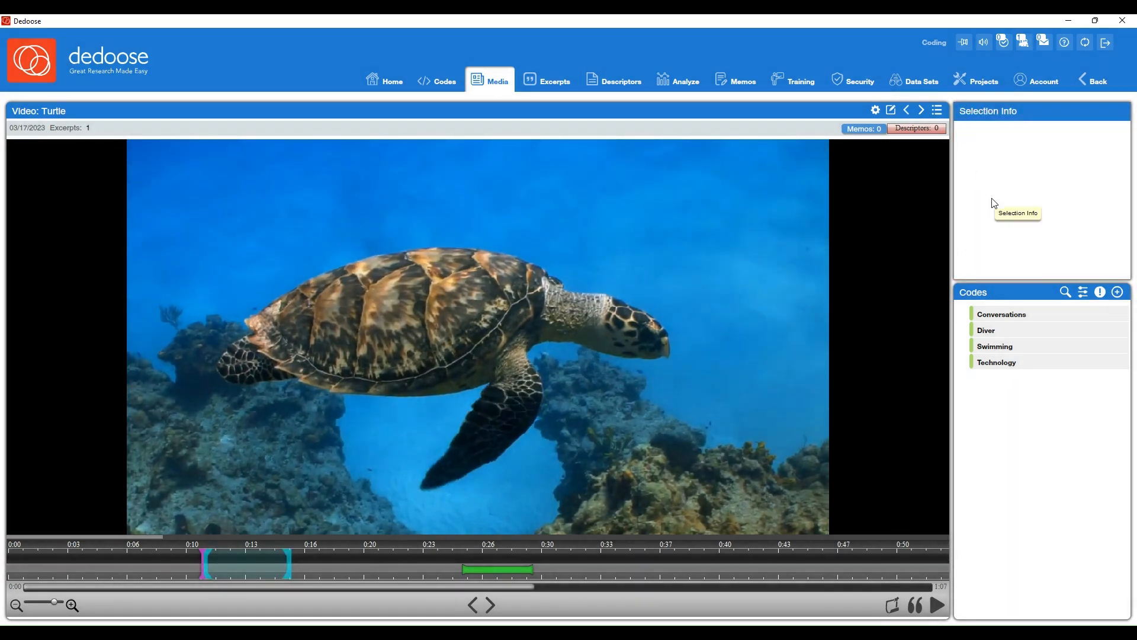